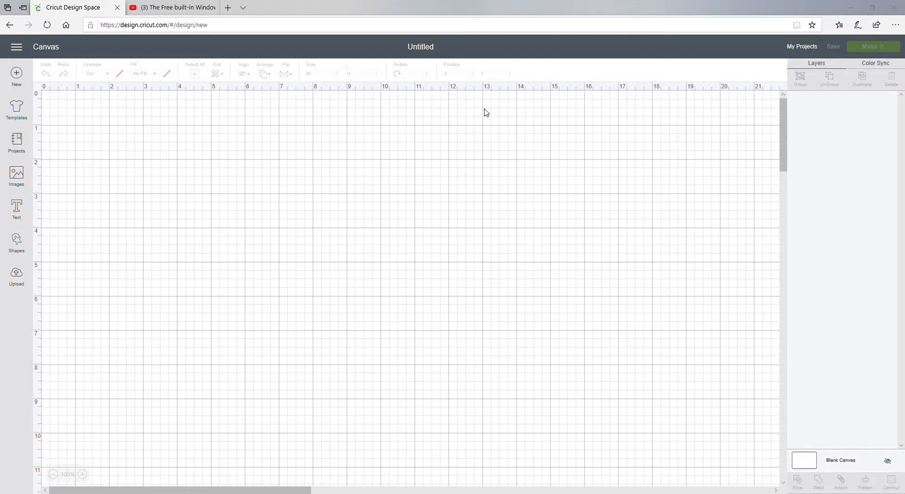
mouse_move(294, 7)
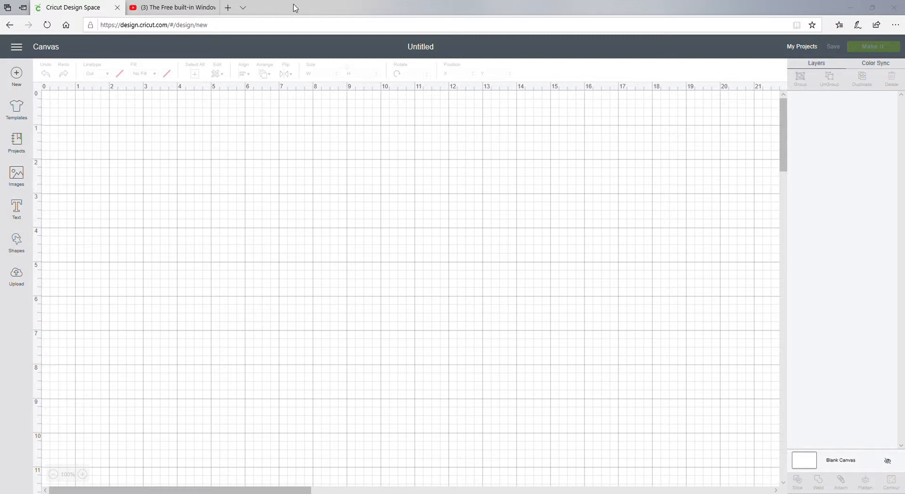
mouse_move(78, 226)
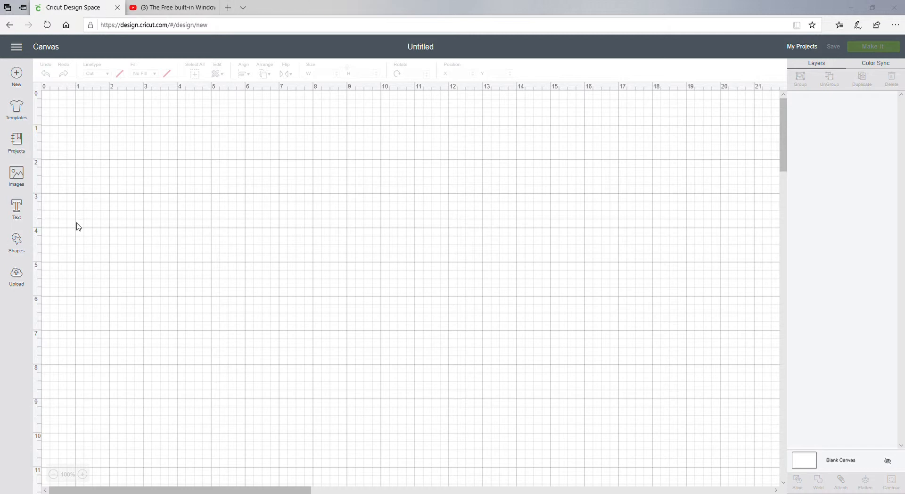
mouse_move(6, 127)
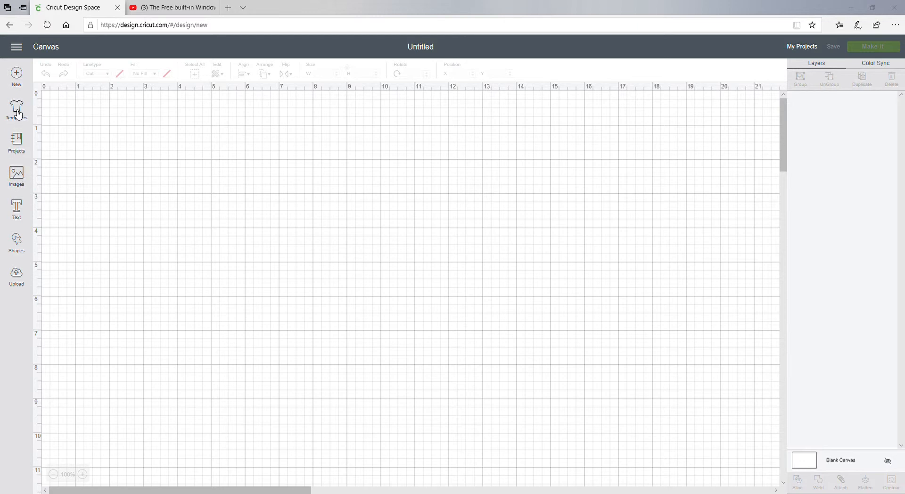
- Browse the Templates list and choose the Guitars template for the canvas
left_click(16, 108)
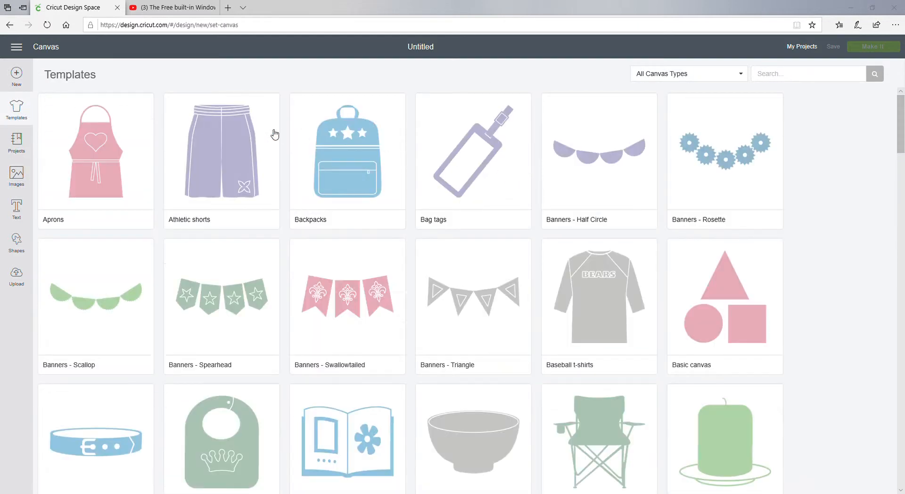
mouse_move(306, 166)
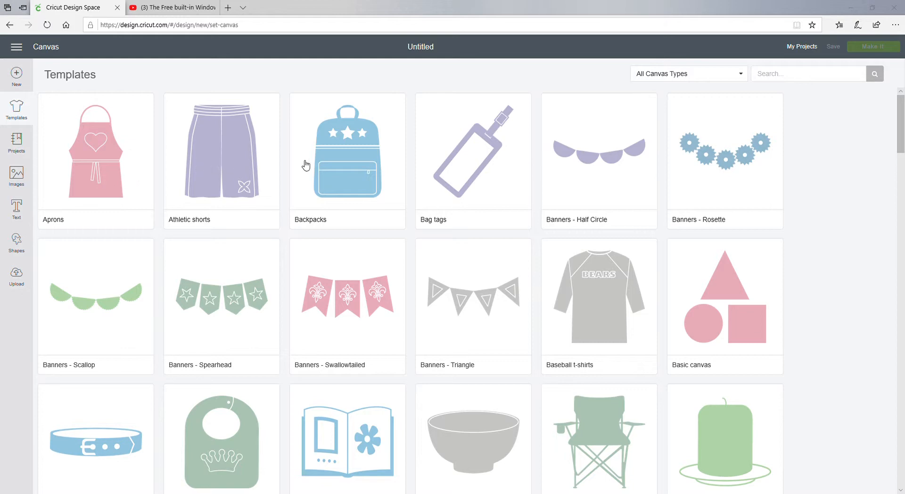
mouse_move(626, 354)
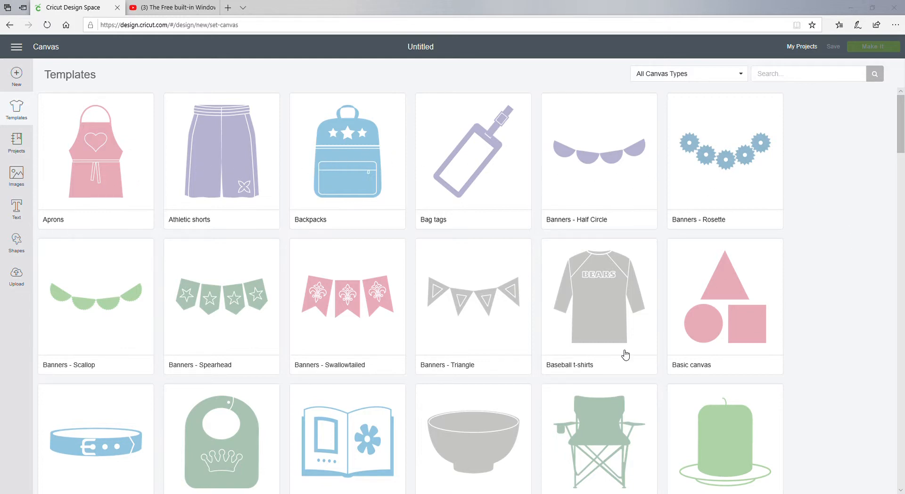
scroll("down", 3)
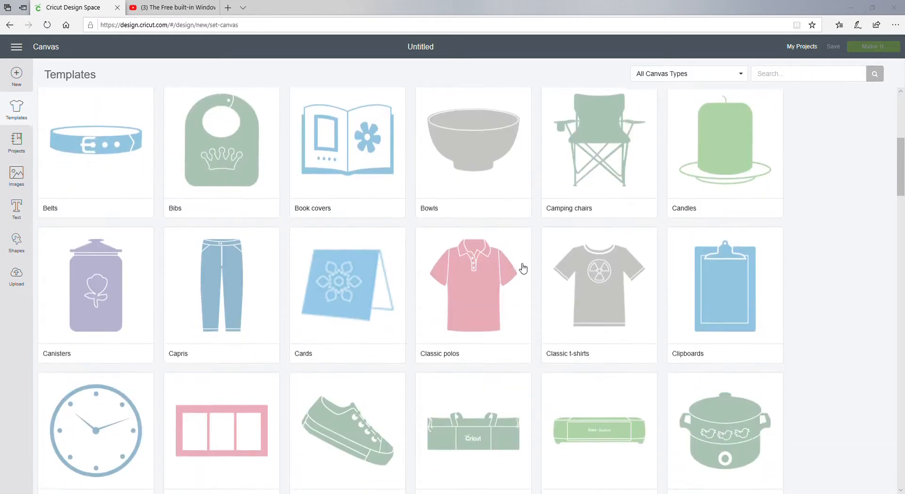
scroll("down", 3)
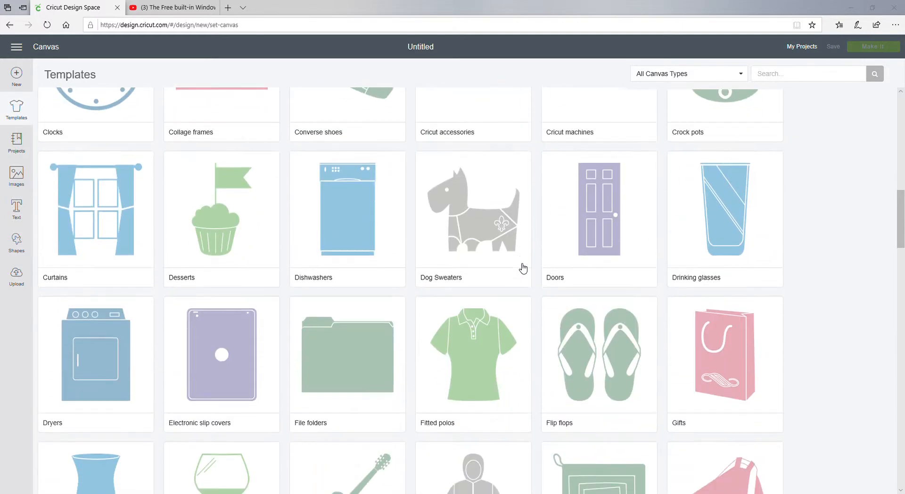
scroll("down", 3)
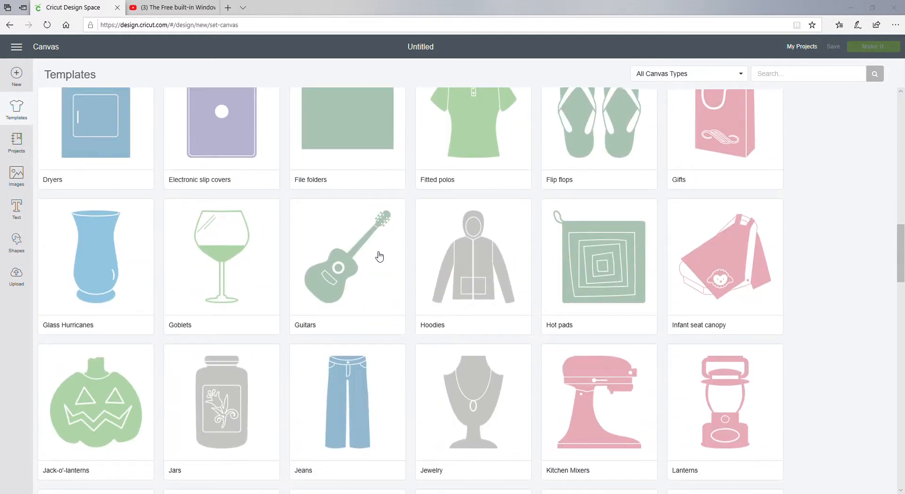
left_click(347, 256)
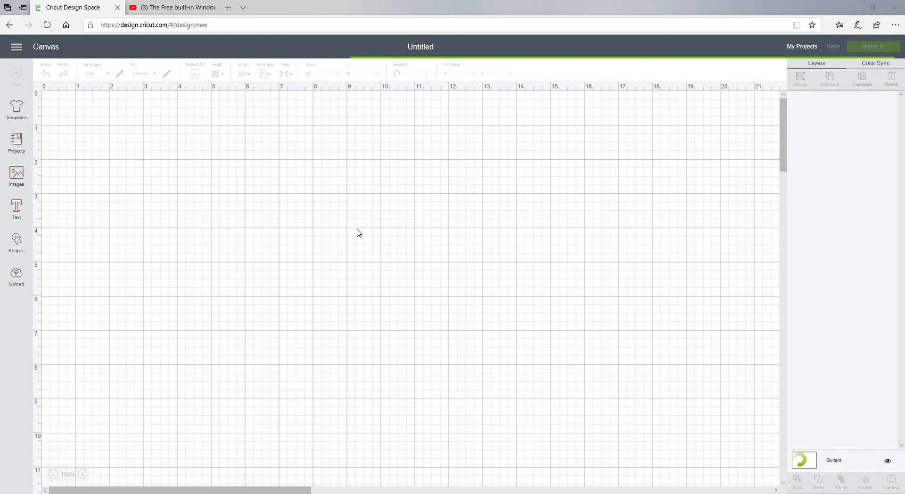
- Scroll the canvas to view the acoustic guitar's neck and body outlines, front and back
left_click(16, 110)
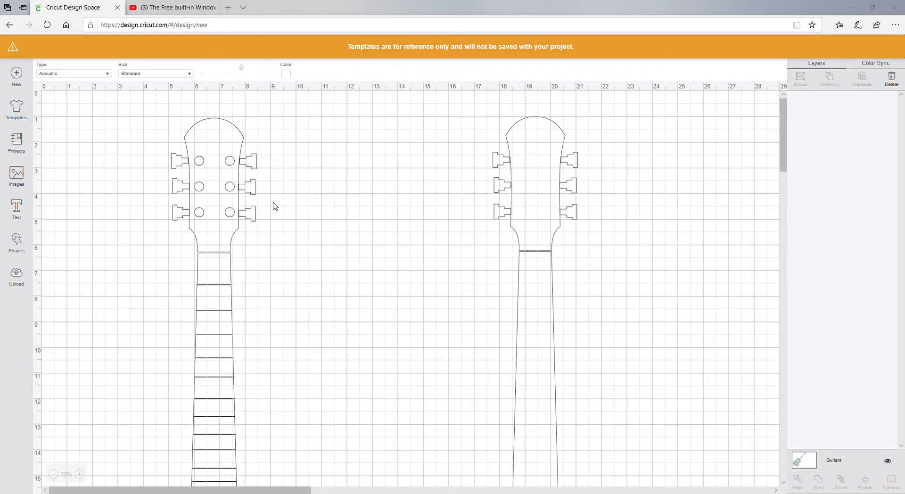
scroll("down", 3)
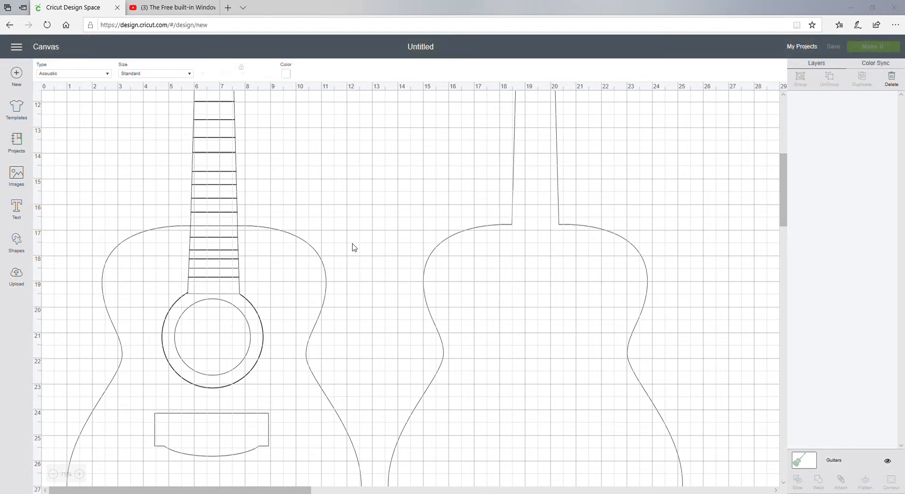
scroll("up", 3)
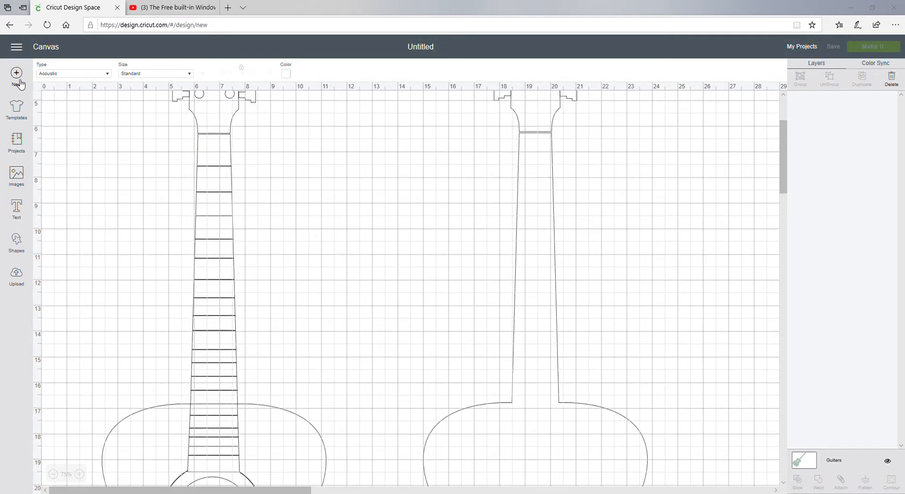
mouse_move(16, 142)
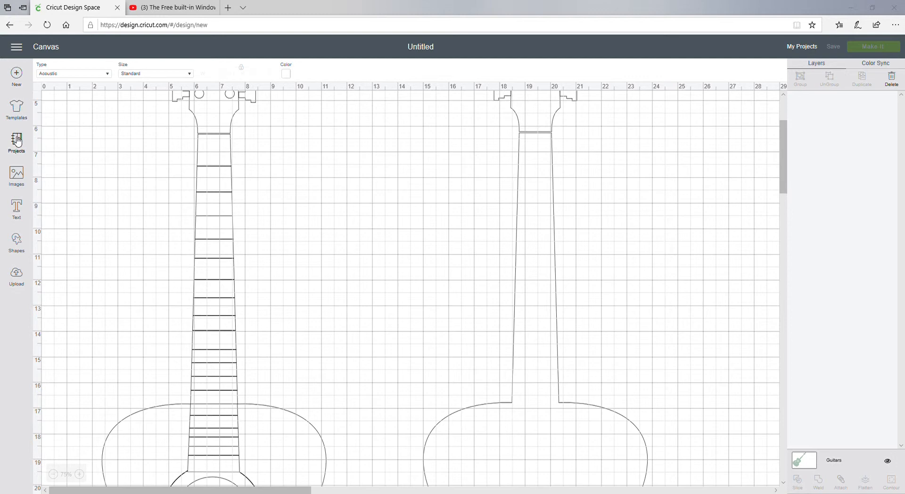
- Browse the Projects library grid across All Categories (T-shirts, cards, storage boxes)
left_click(16, 142)
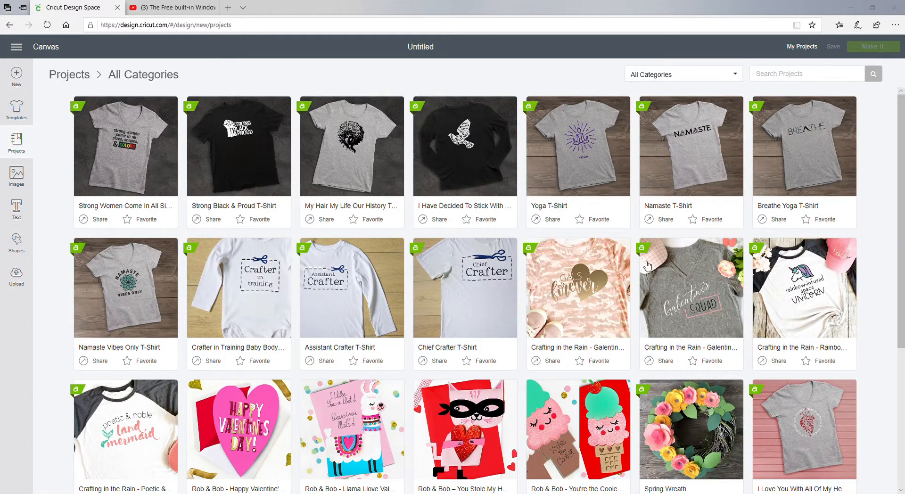
mouse_move(727, 269)
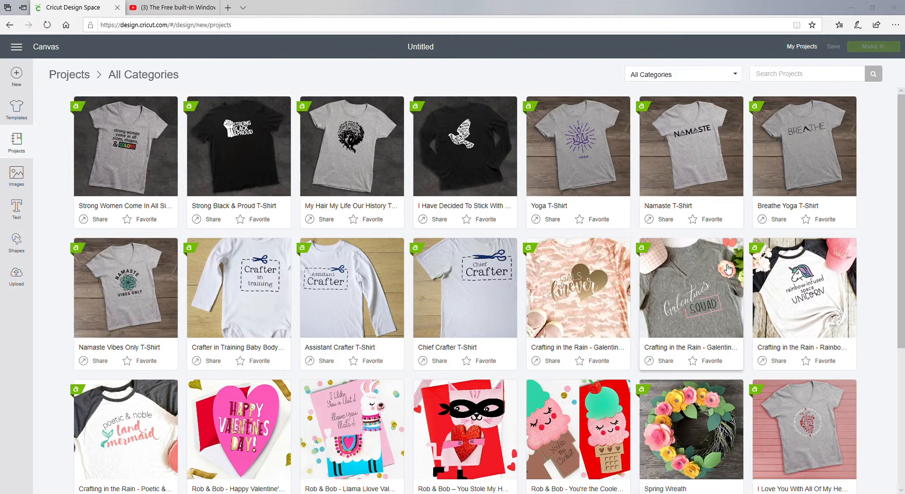
scroll("down", 3)
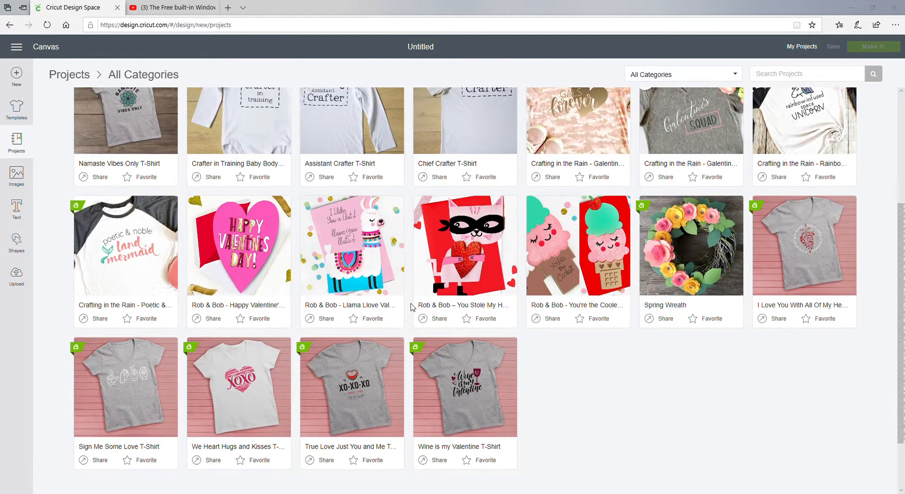
scroll("down", 3)
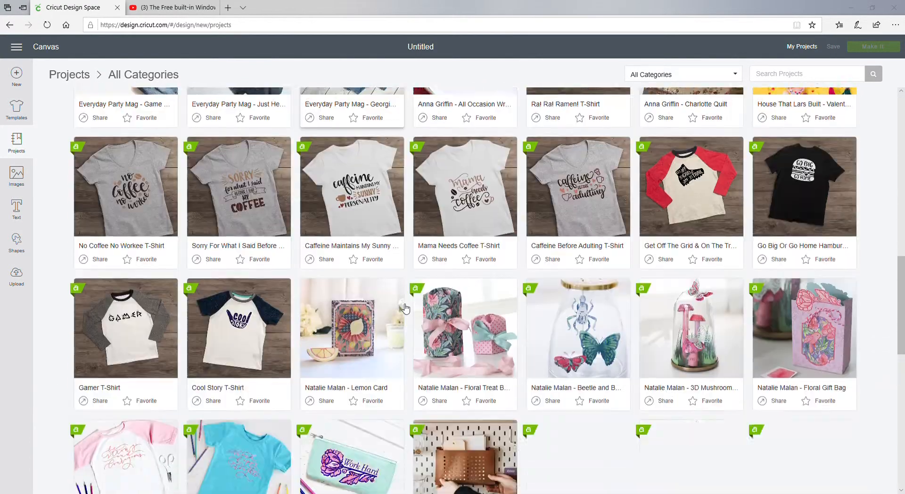
scroll("down", 3)
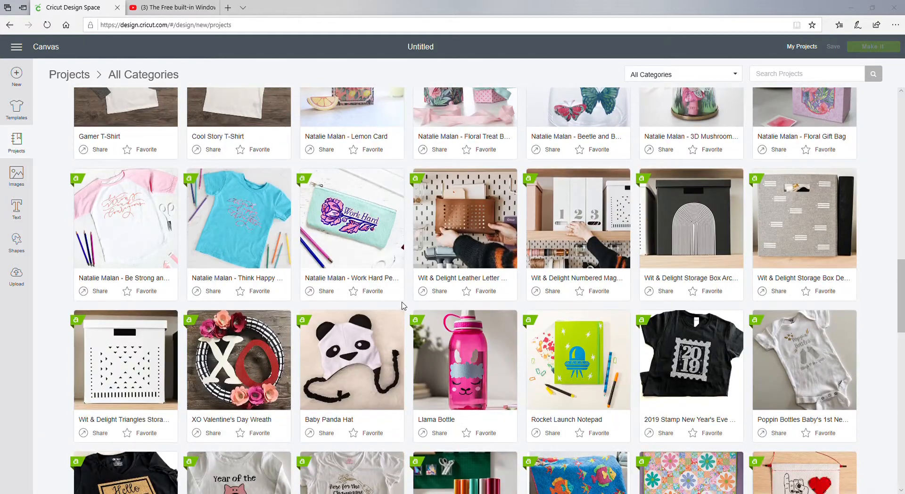
mouse_move(352, 222)
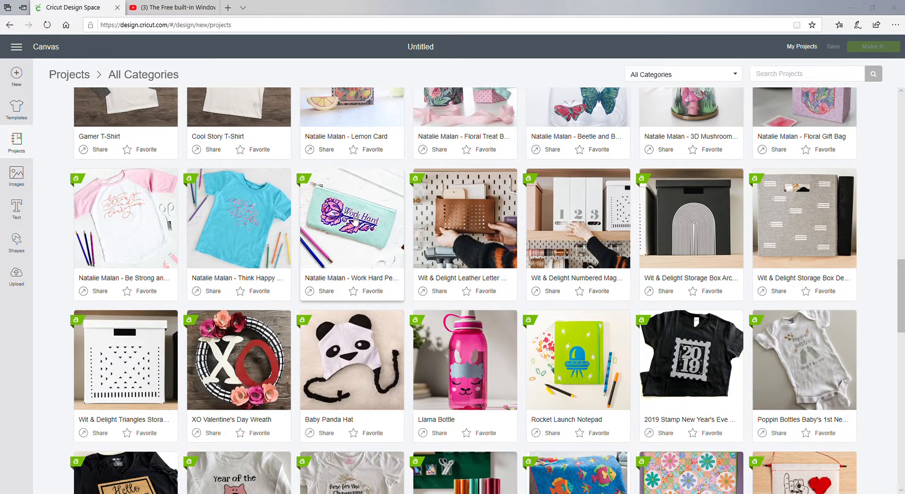
- View the Work Hard Pencil Case details, reading materials and instructions down to More Help
left_click(351, 217)
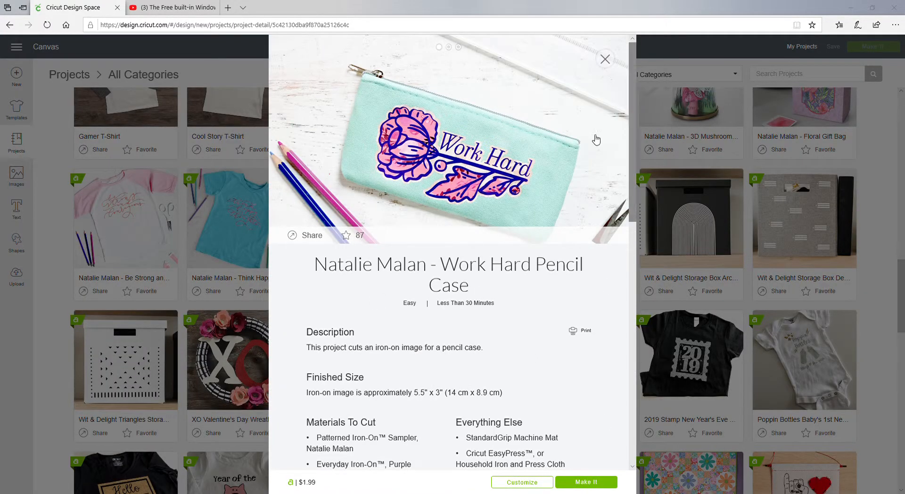
mouse_move(525, 168)
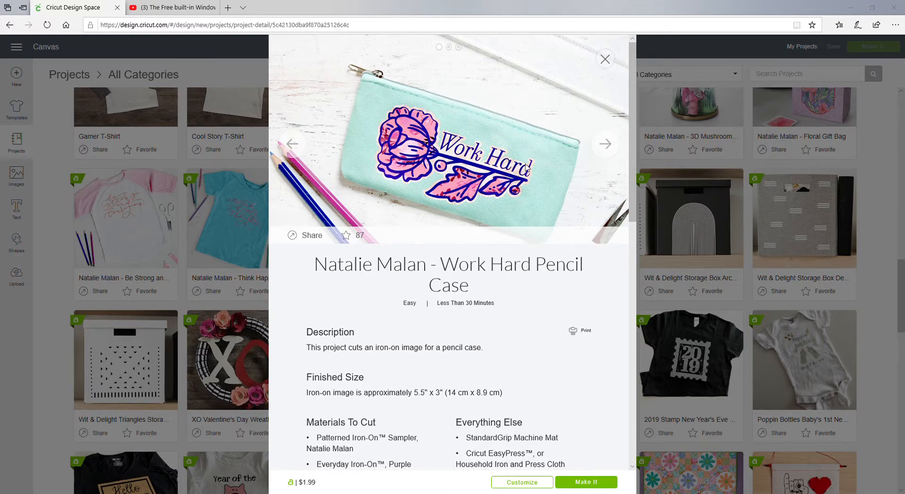
mouse_move(462, 151)
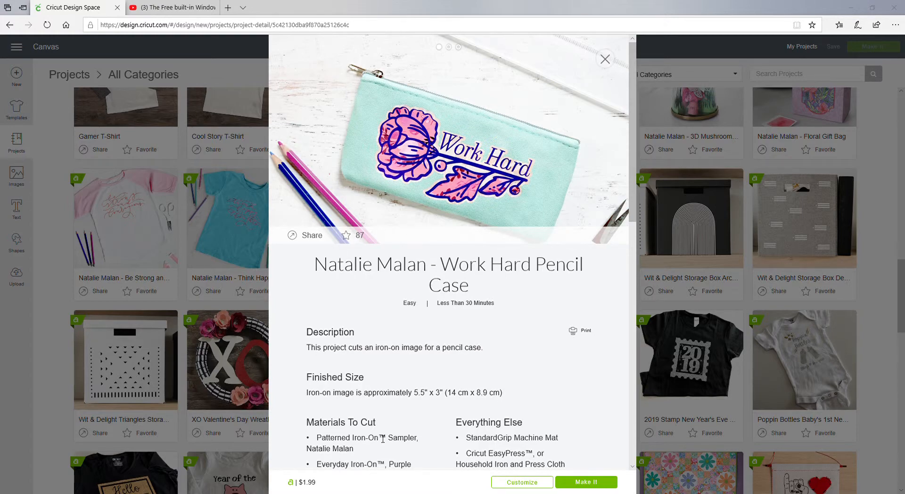
scroll("down", 3)
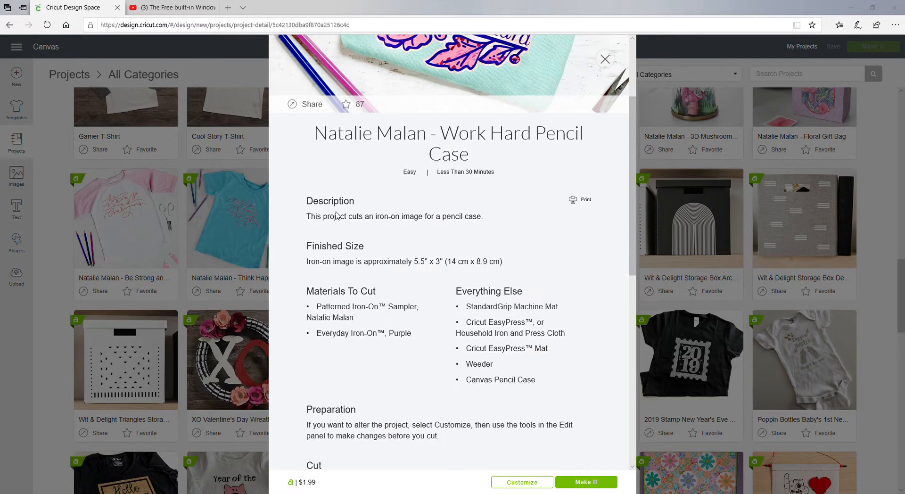
mouse_move(557, 298)
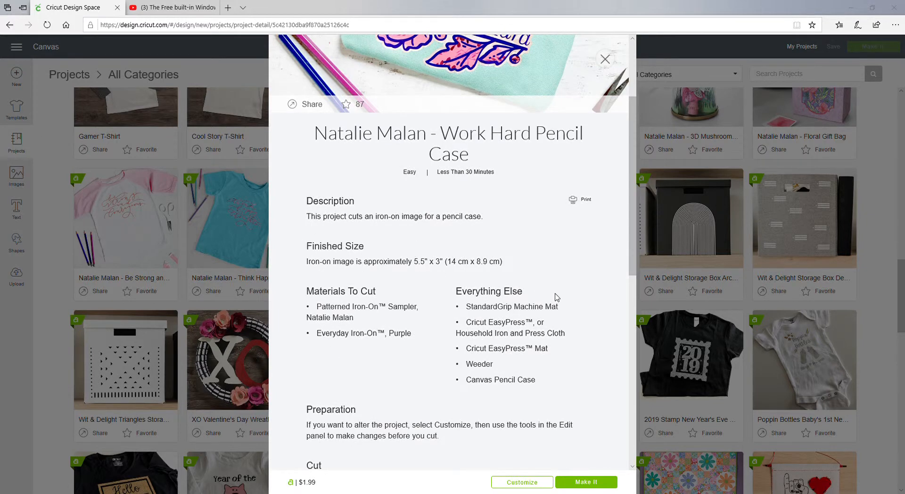
mouse_move(531, 308)
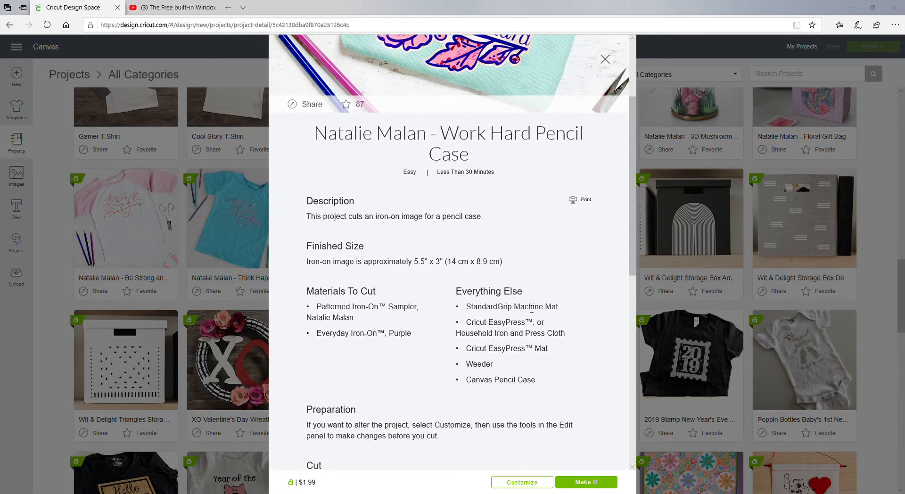
mouse_move(536, 345)
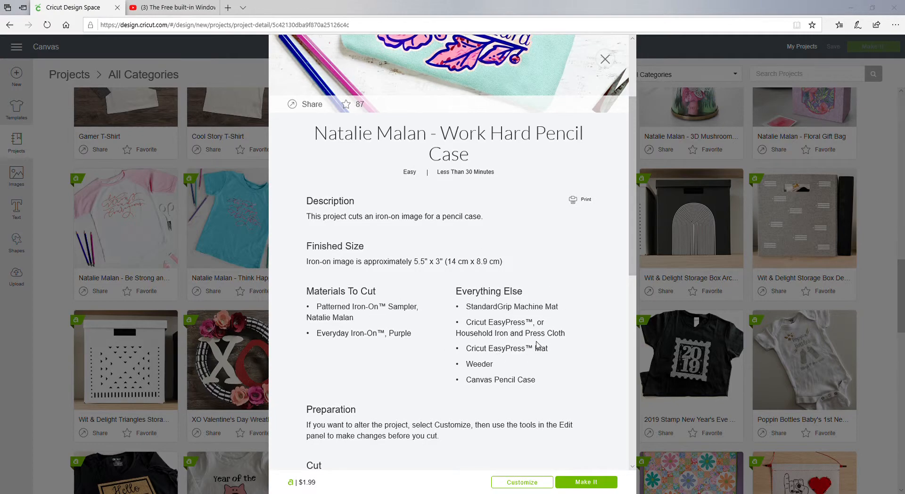
scroll("down", 3)
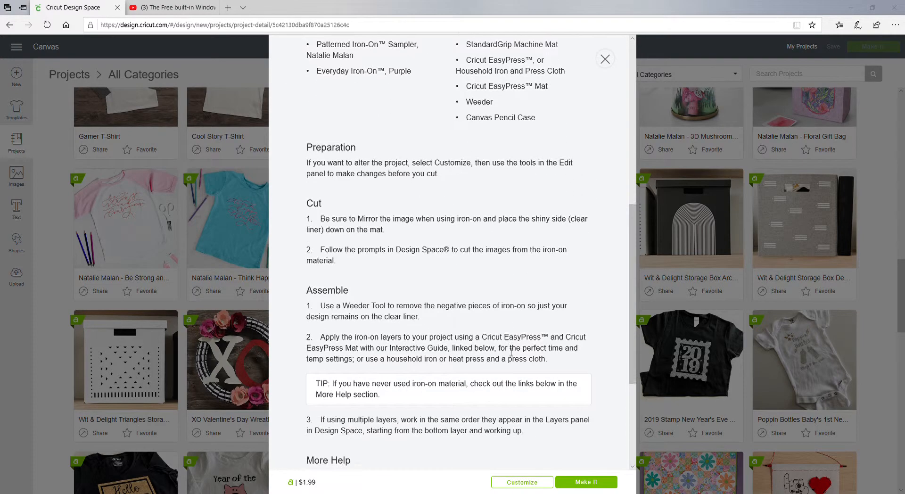
scroll("down", 3)
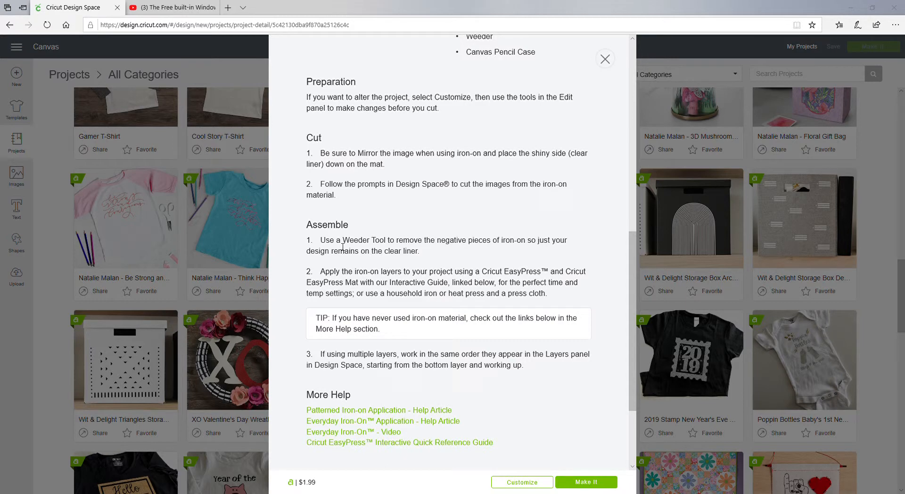
mouse_move(368, 220)
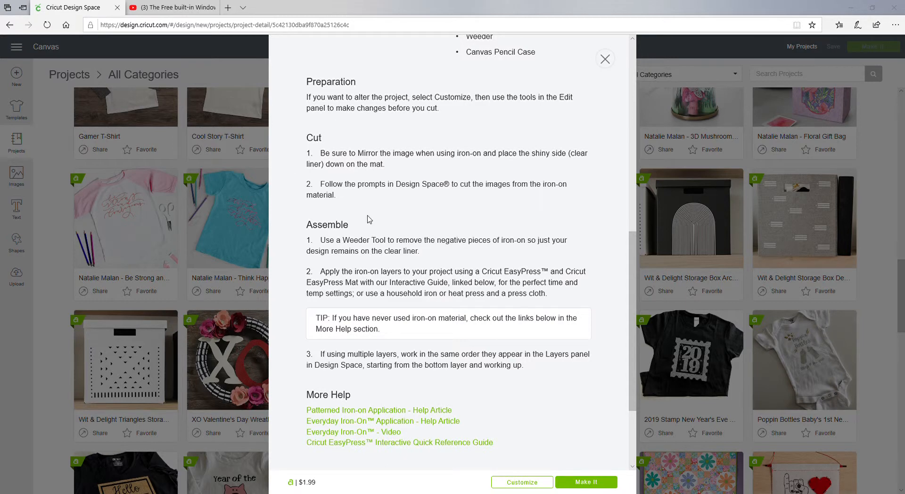
mouse_move(686, 408)
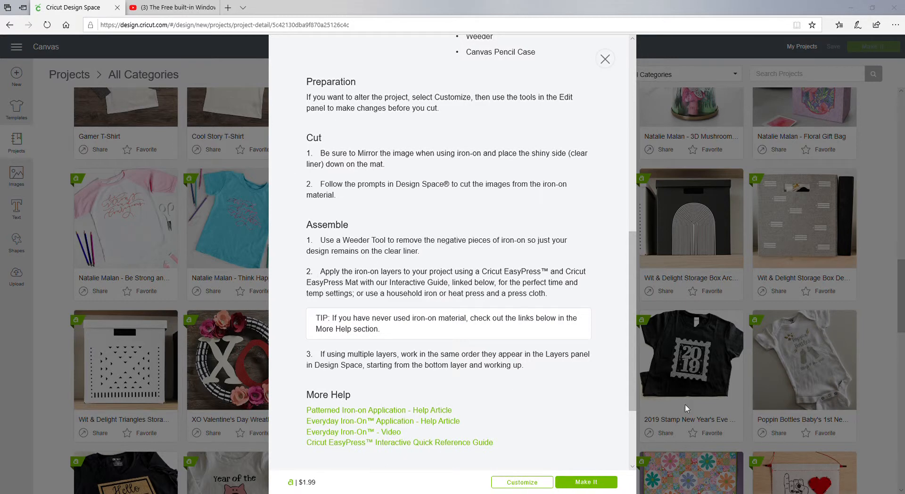
- Close the pencil case details and scroll further to quilts, banners and organizers
left_click(604, 58)
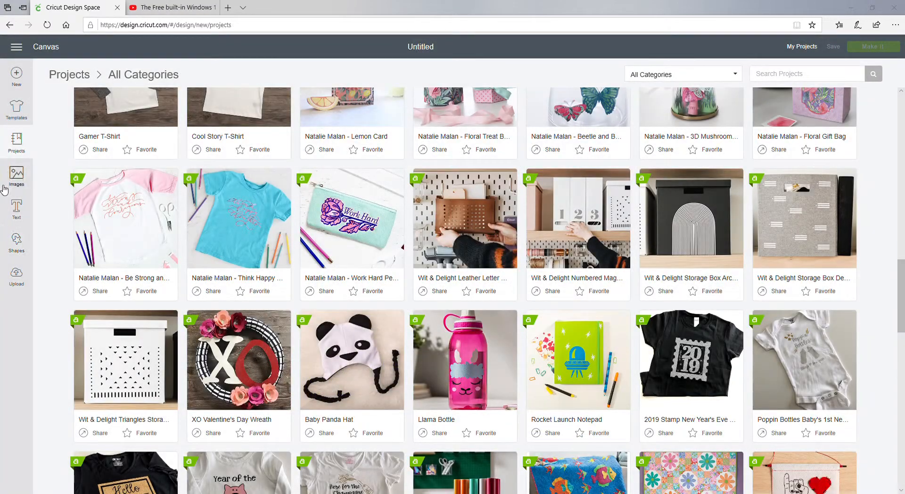
scroll("down", 3)
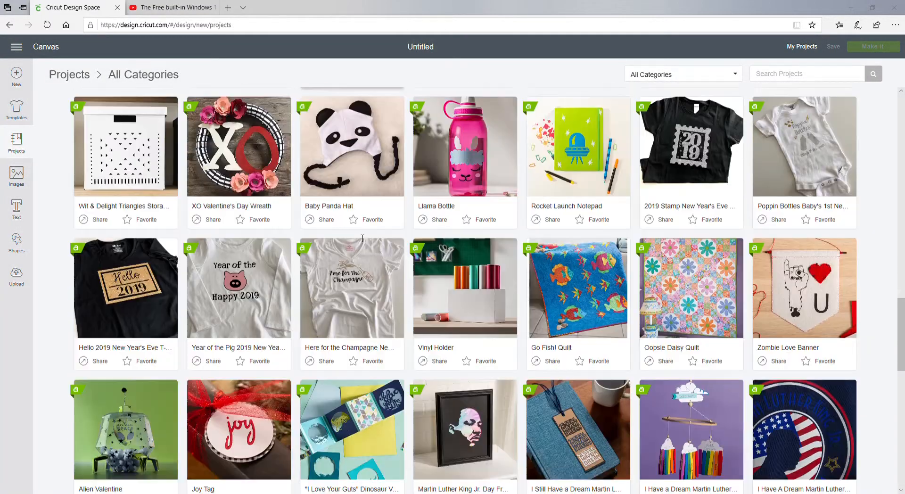
scroll("down", 3)
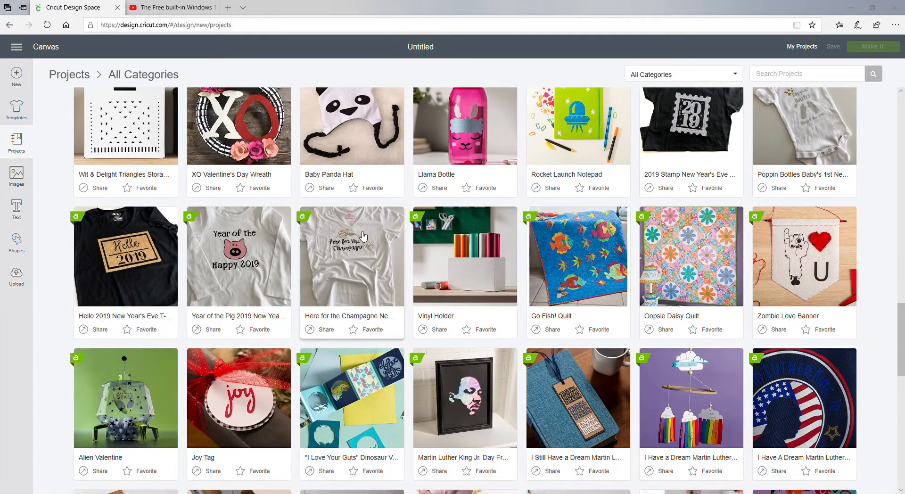
scroll("down", 3)
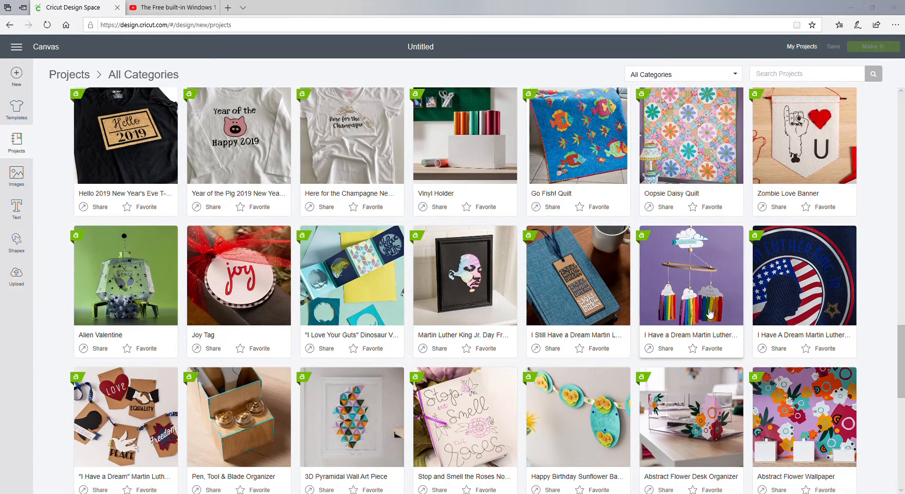
left_click(691, 275)
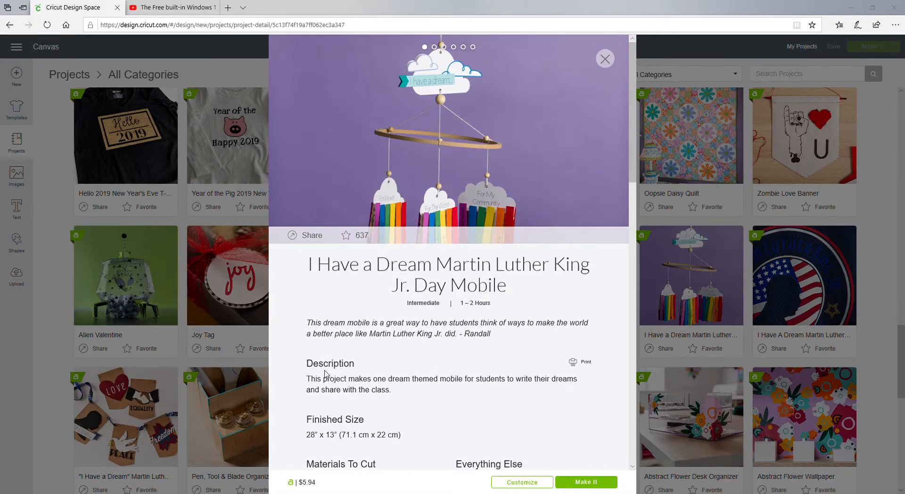
mouse_move(451, 392)
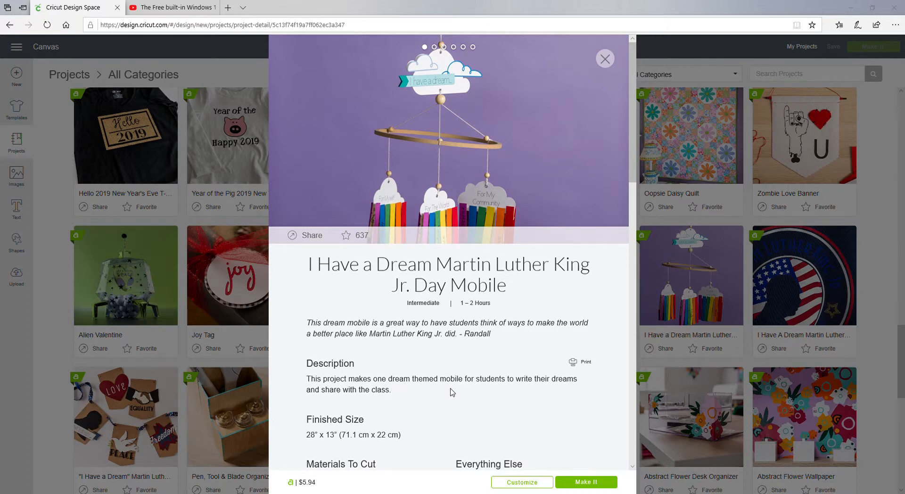
mouse_move(312, 398)
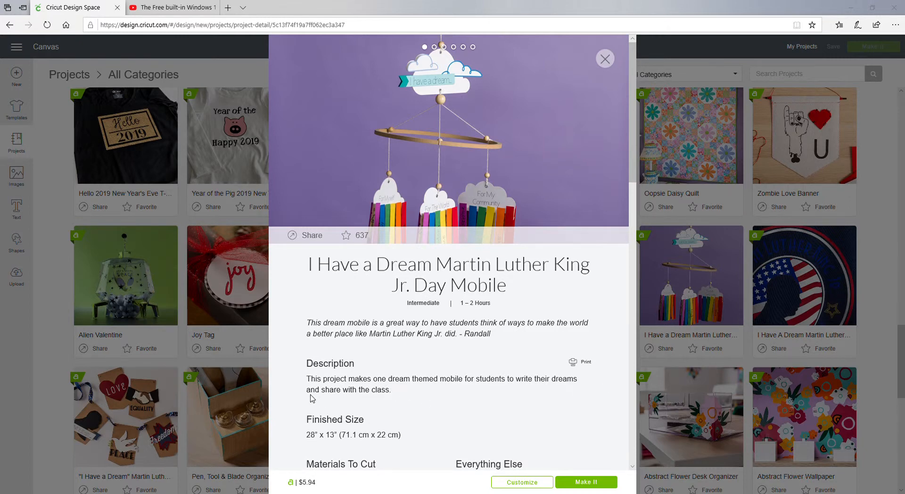
mouse_move(520, 192)
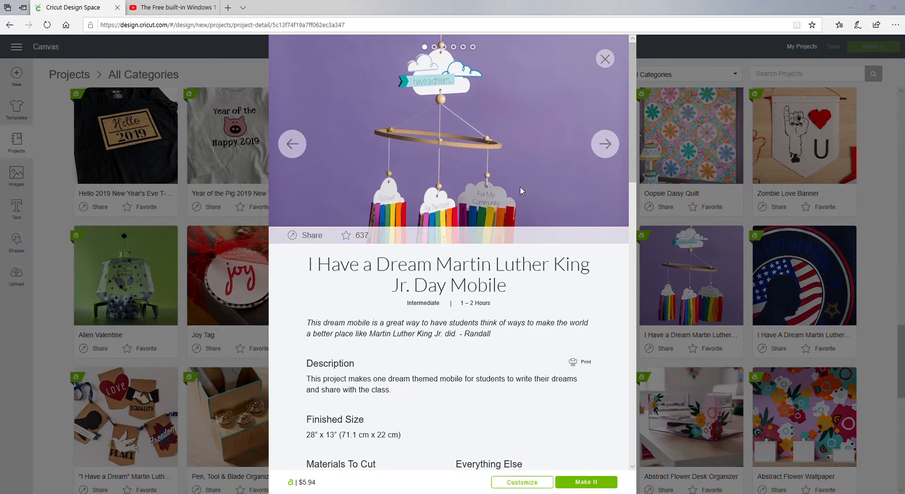
scroll("down", 3)
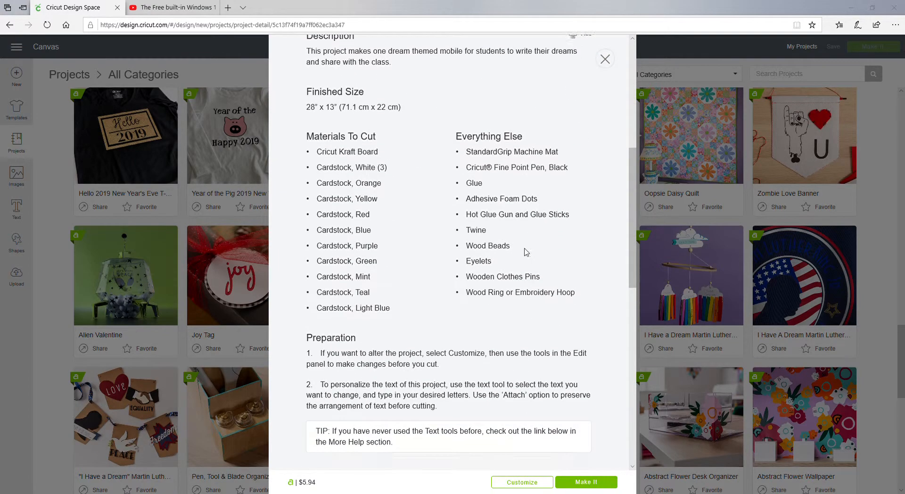
mouse_move(373, 121)
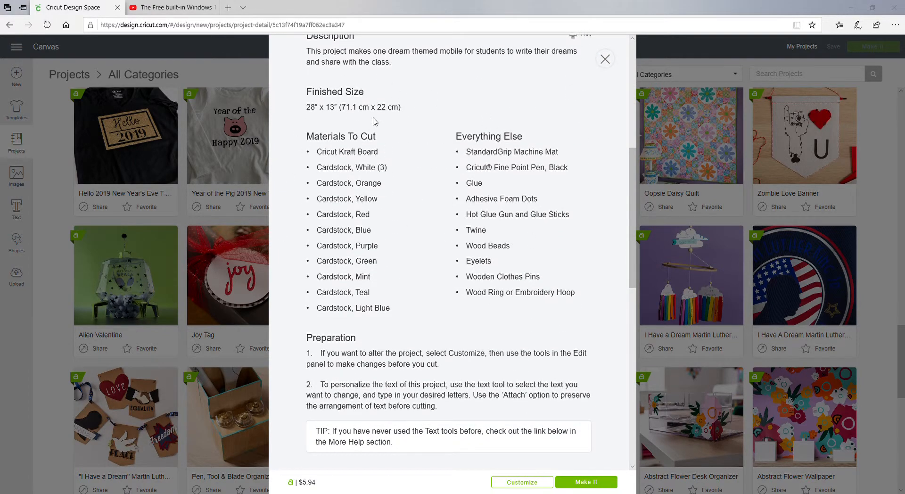
mouse_move(584, 292)
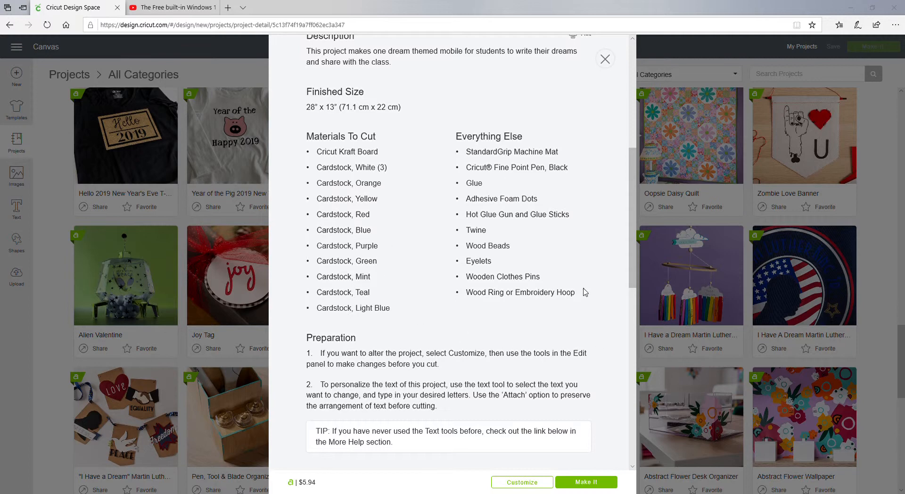
mouse_move(592, 60)
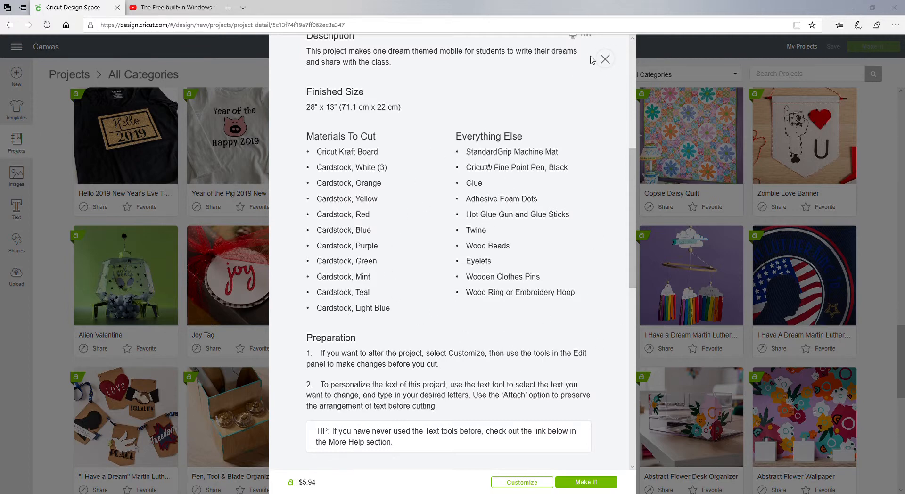
scroll("up", 3)
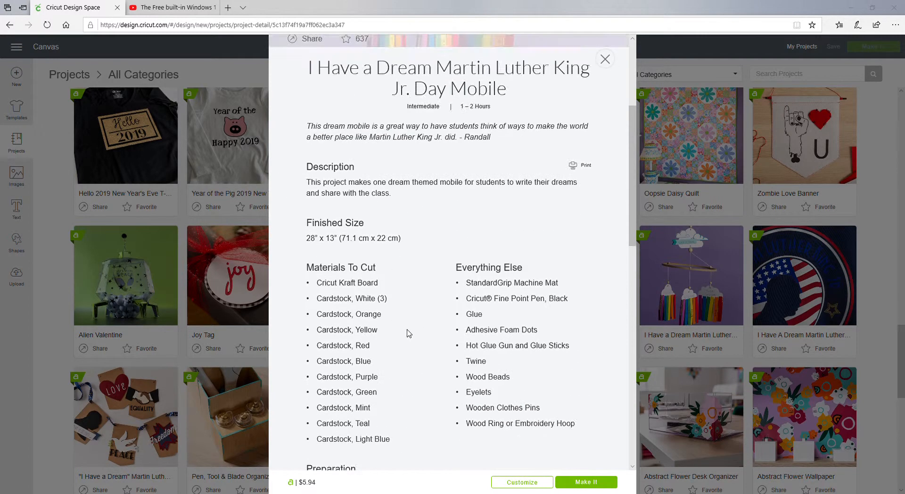
scroll("up", 3)
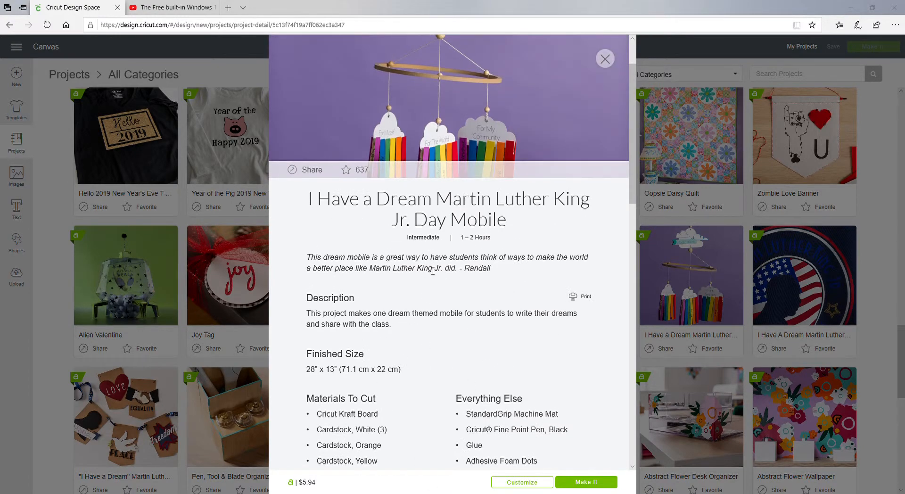
left_click(604, 58)
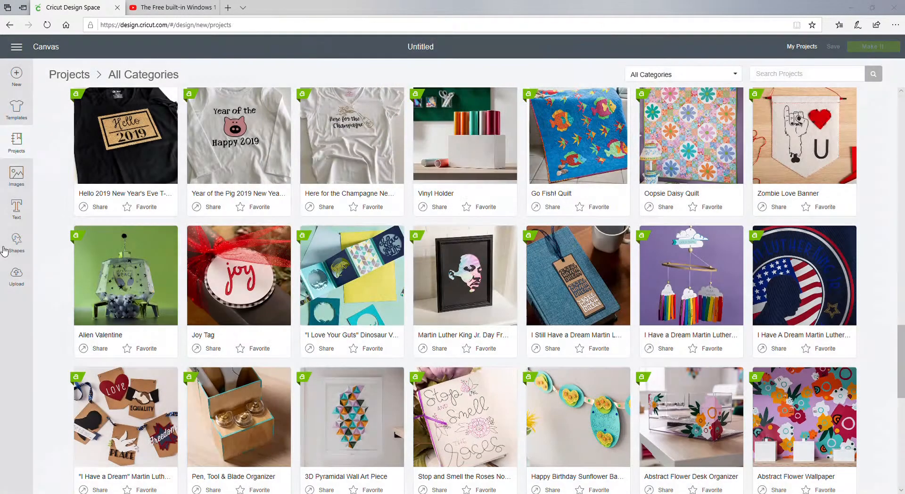
scroll("down", 3)
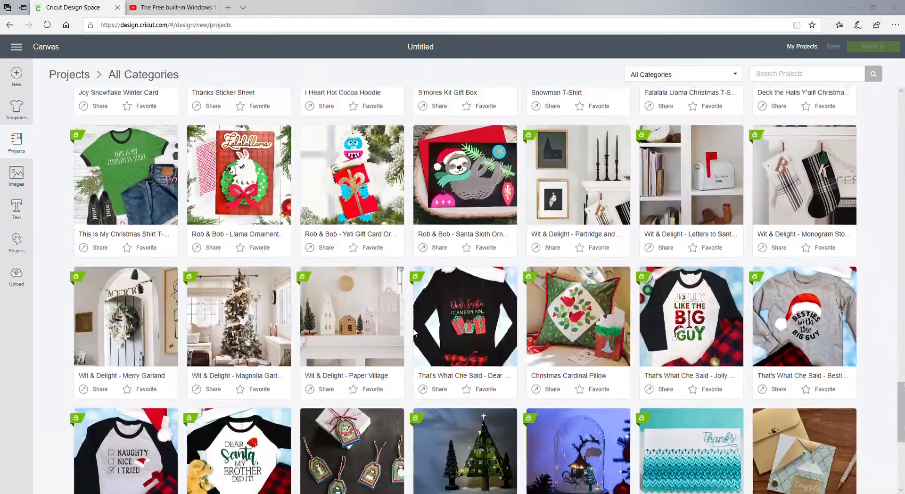
scroll("down", 3)
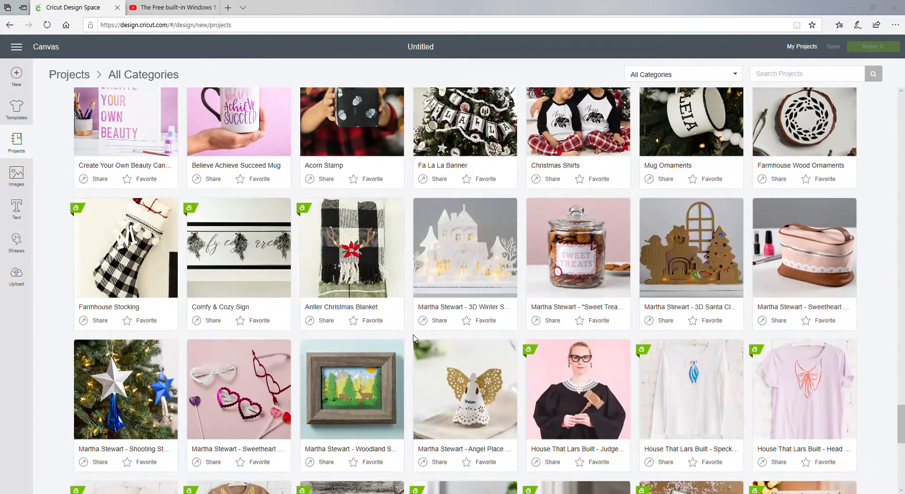
scroll("down", 3)
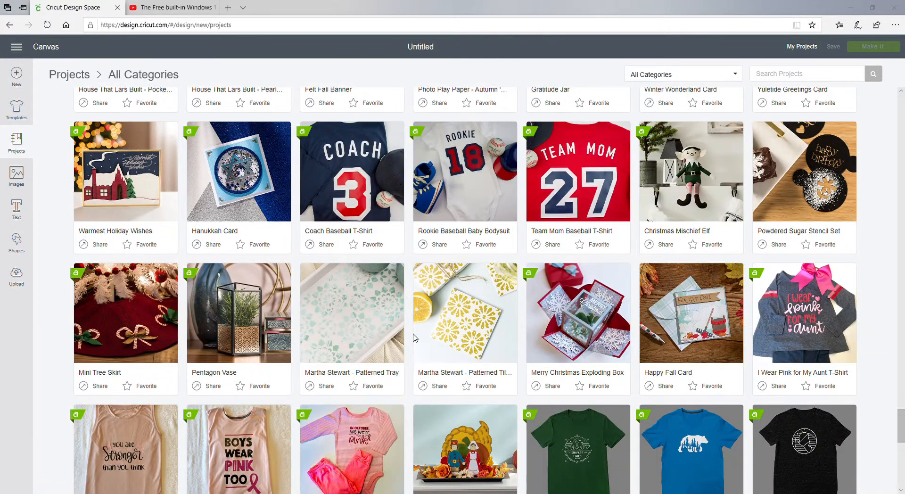
scroll("down", 3)
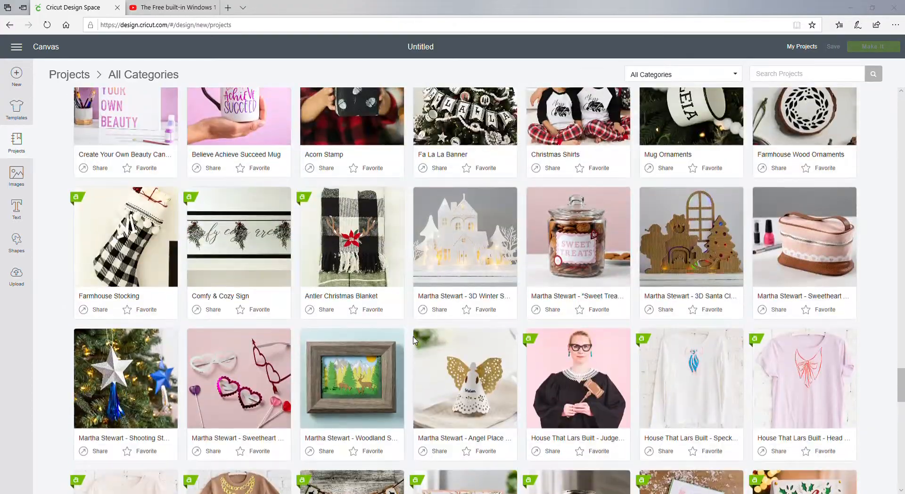
scroll("down", 3)
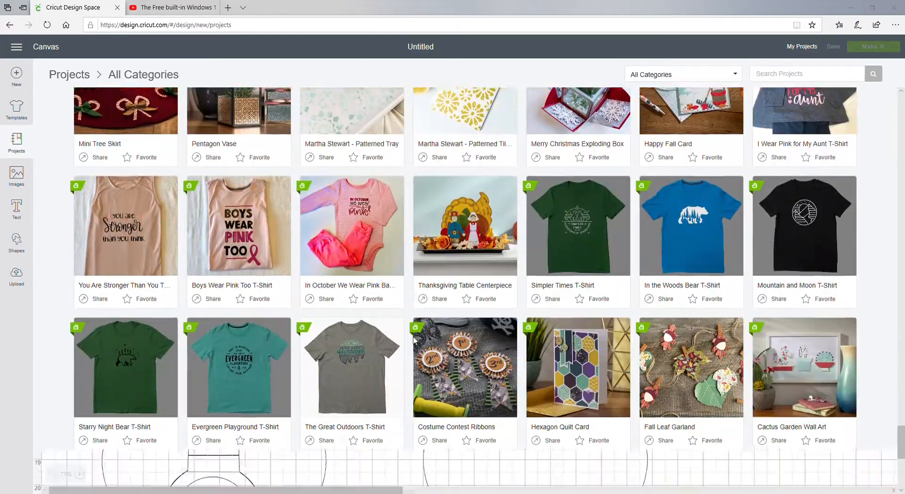
scroll("down", 3)
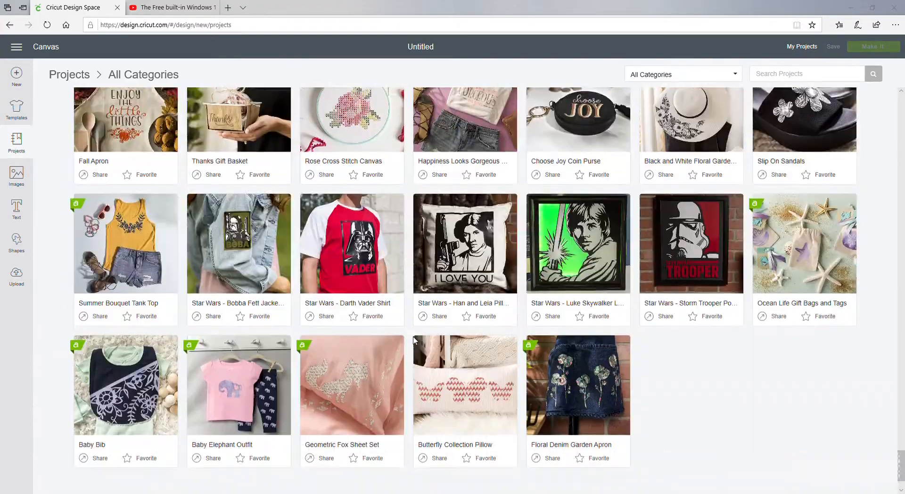
scroll("down", 3)
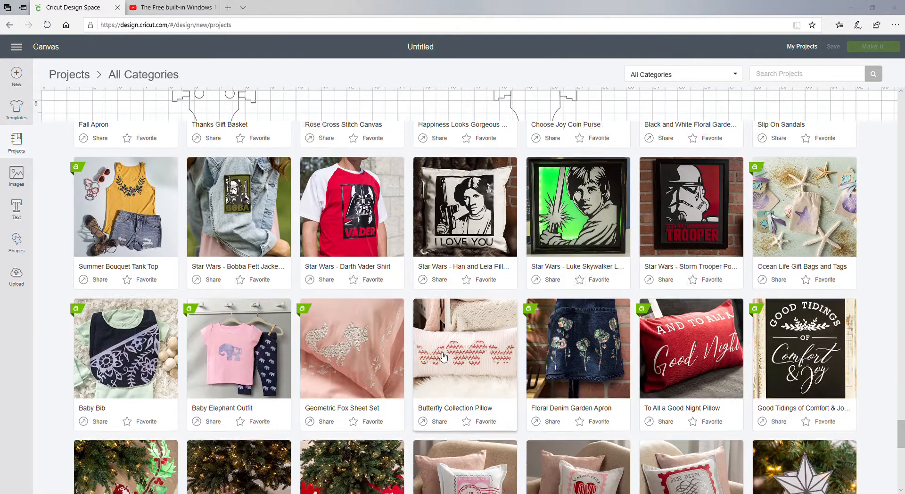
scroll("down", 3)
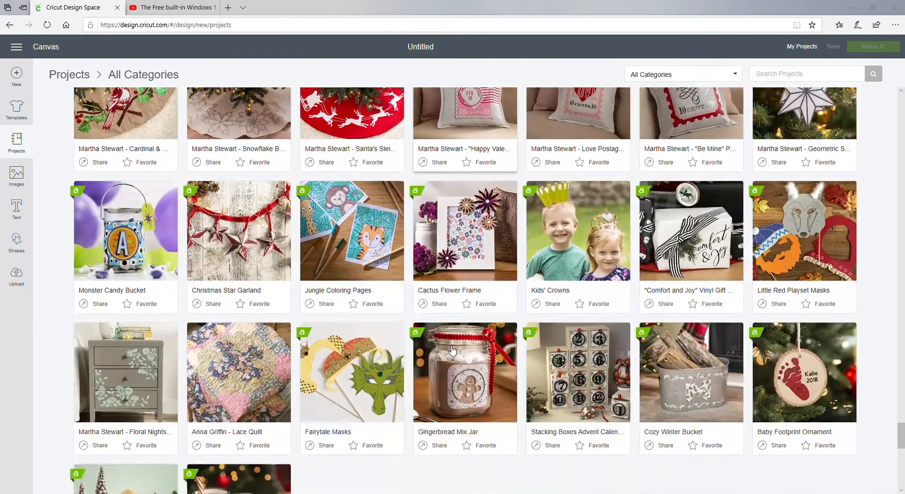
scroll("down", 3)
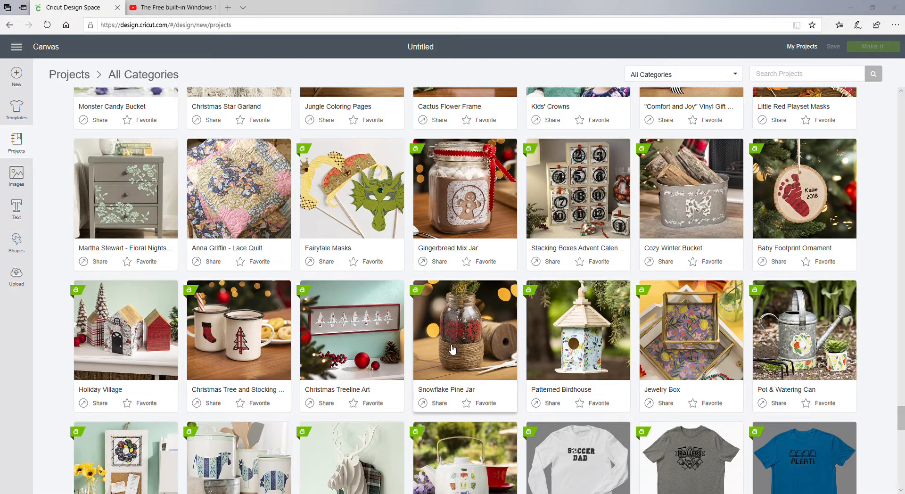
mouse_move(815, 269)
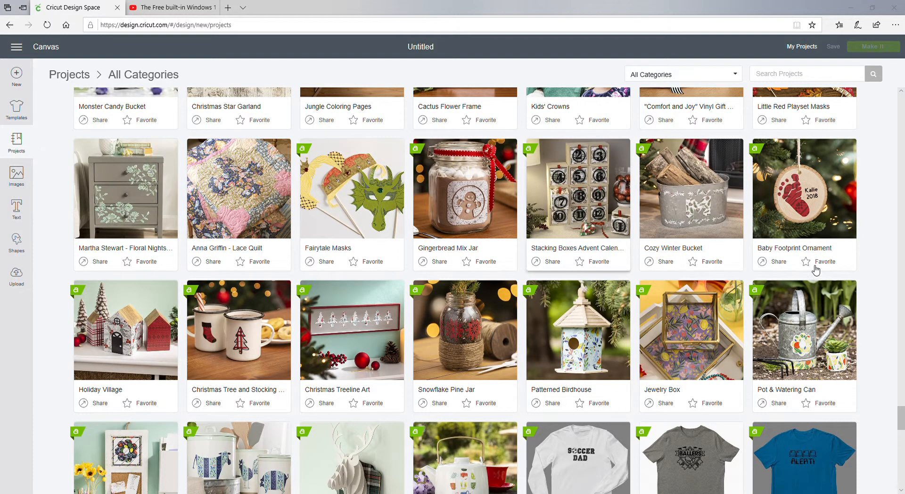
mouse_move(623, 138)
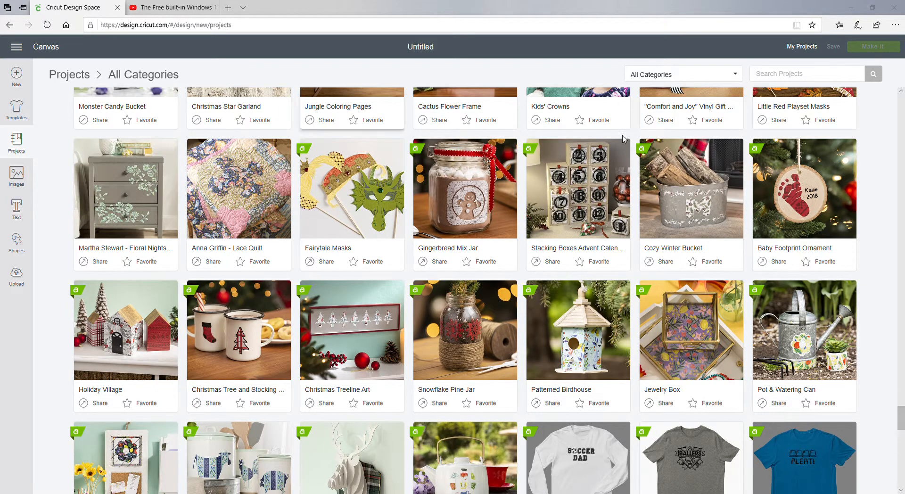
mouse_move(534, 190)
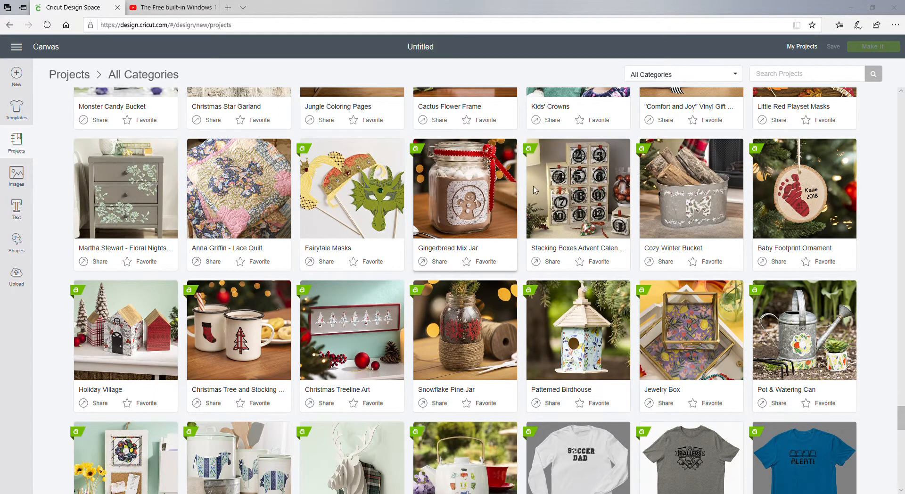
mouse_move(462, 189)
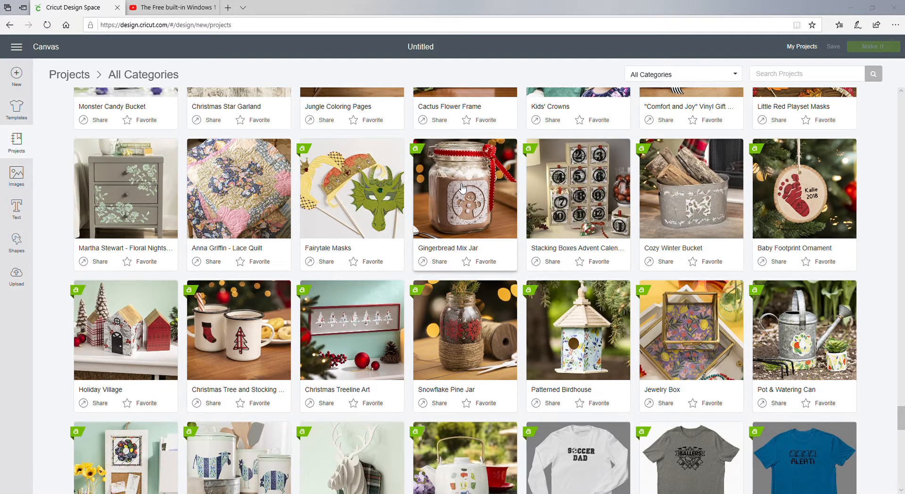
scroll("down", 3)
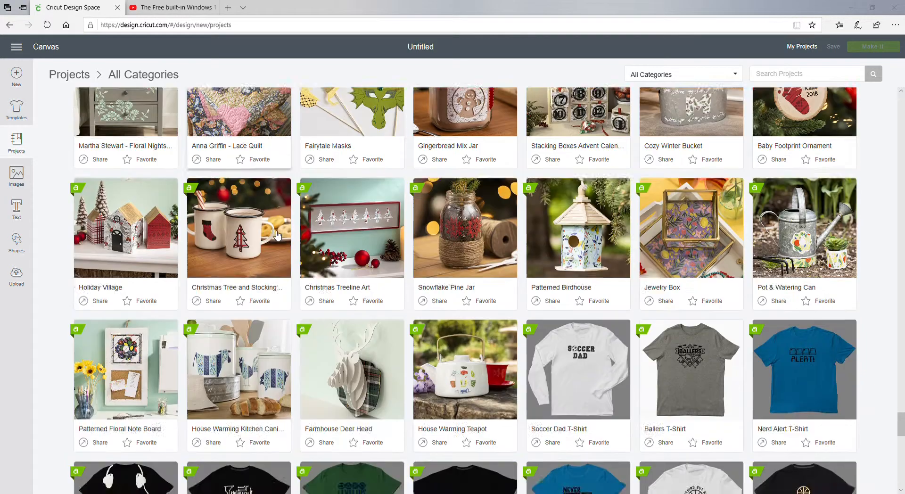
scroll("down", 3)
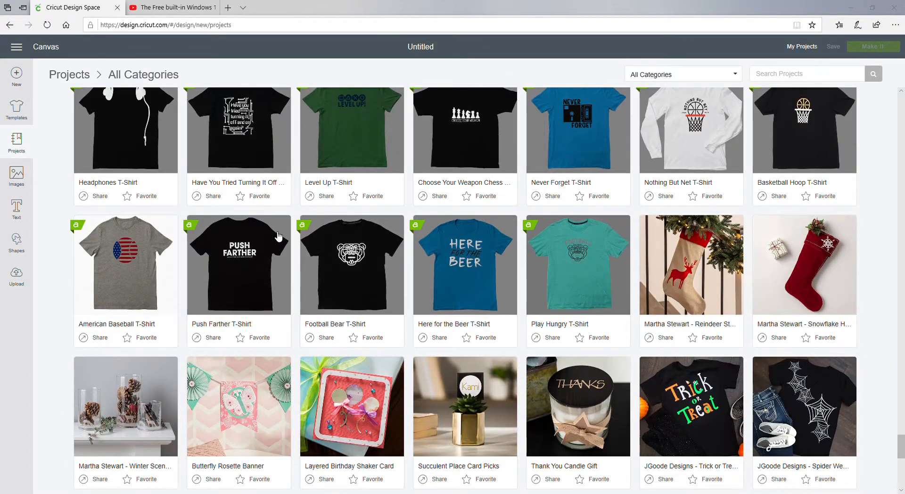
scroll("up", 3)
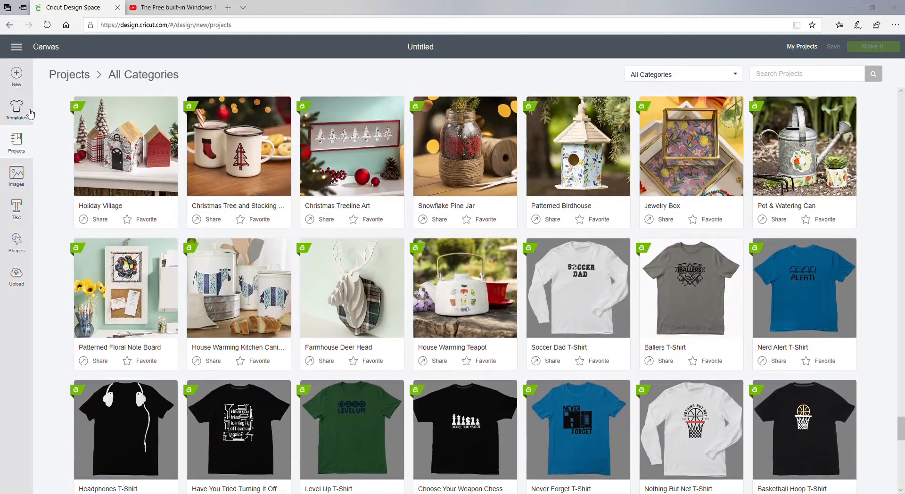
left_click(16, 176)
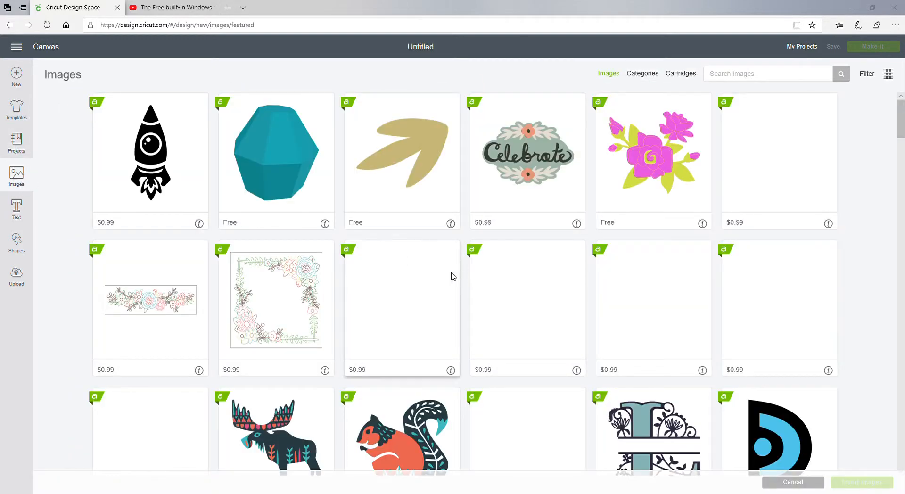
- Visit the Text panel and the Upload images page, then return to the Projects library
scroll("down", 3)
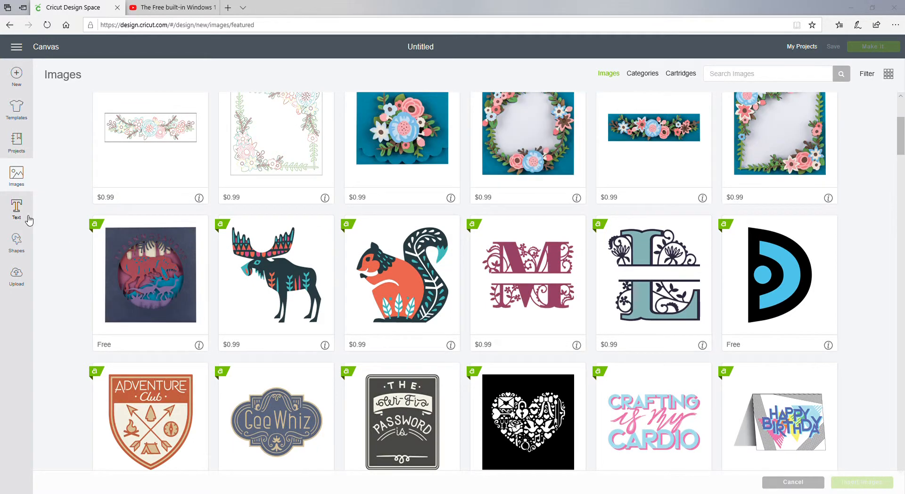
left_click(16, 242)
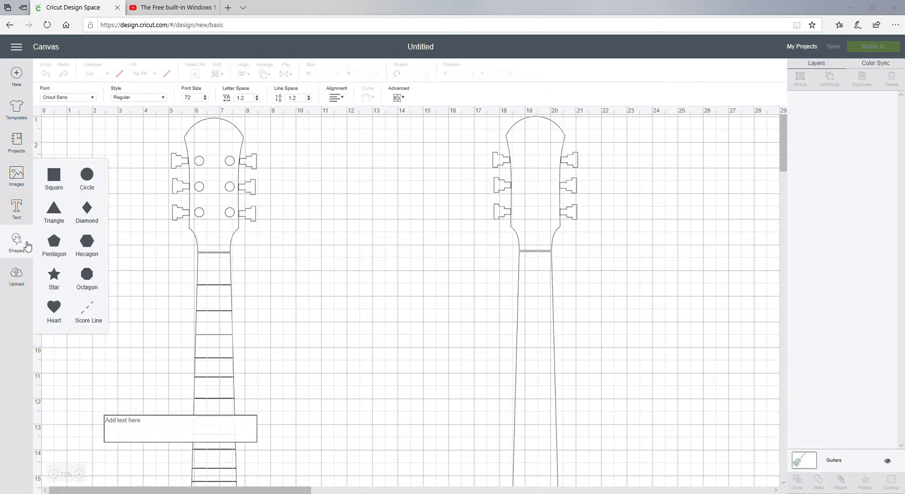
left_click(16, 279)
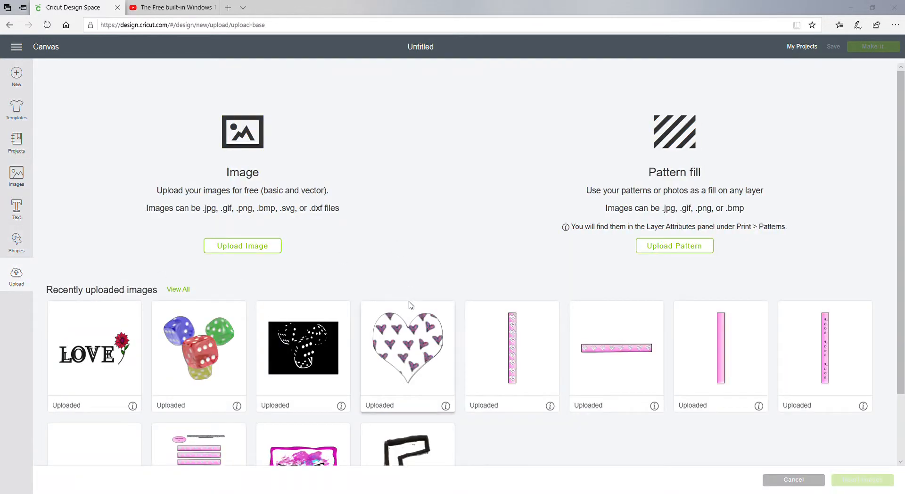
mouse_move(622, 74)
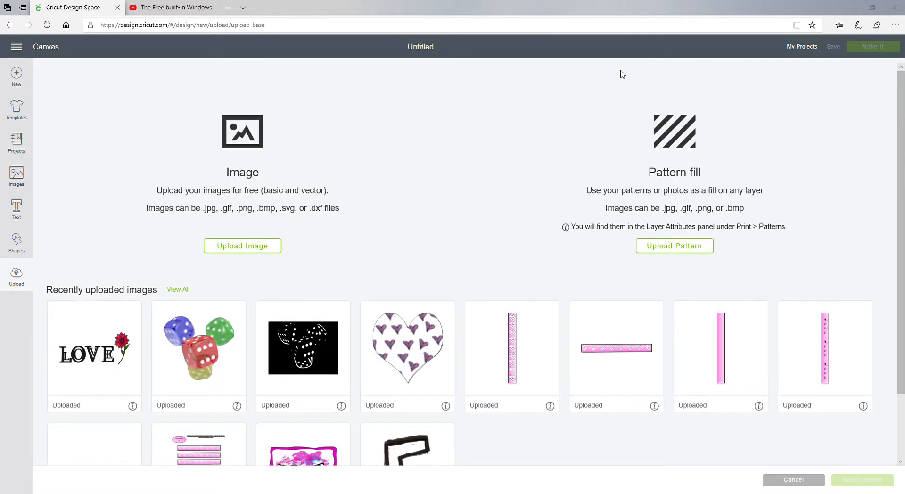
mouse_move(17, 109)
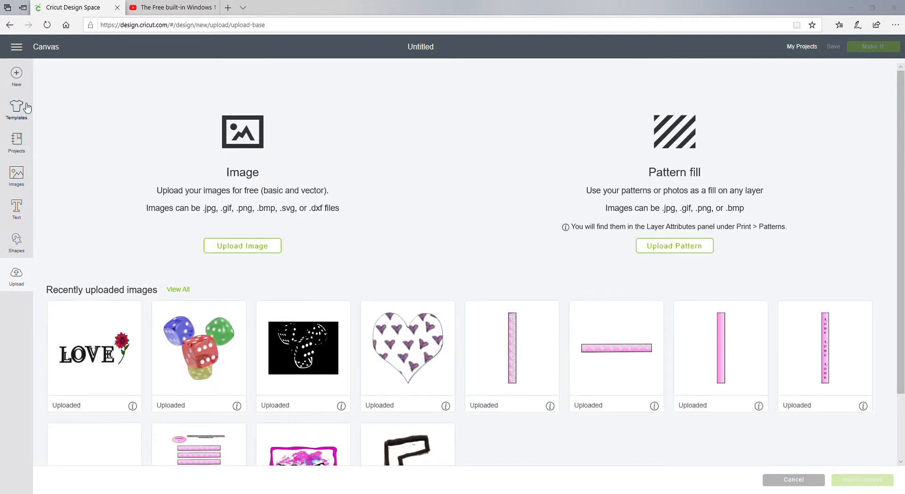
left_click(16, 142)
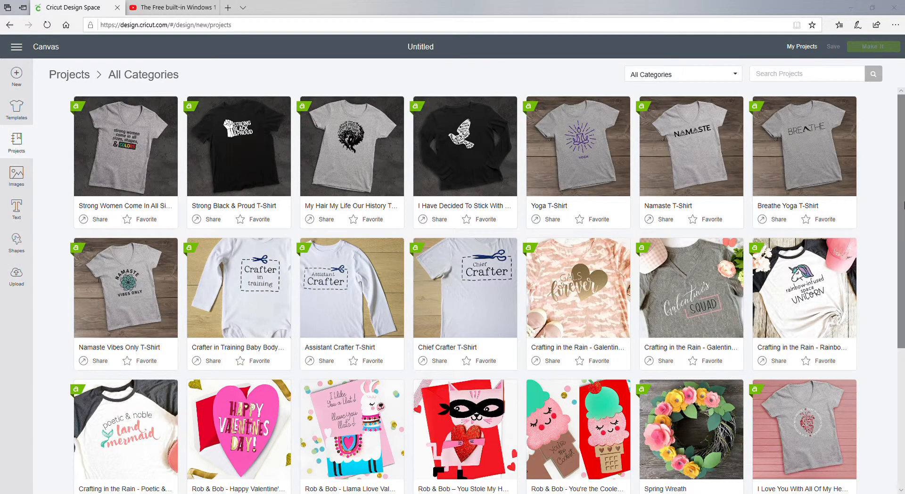
mouse_move(870, 211)
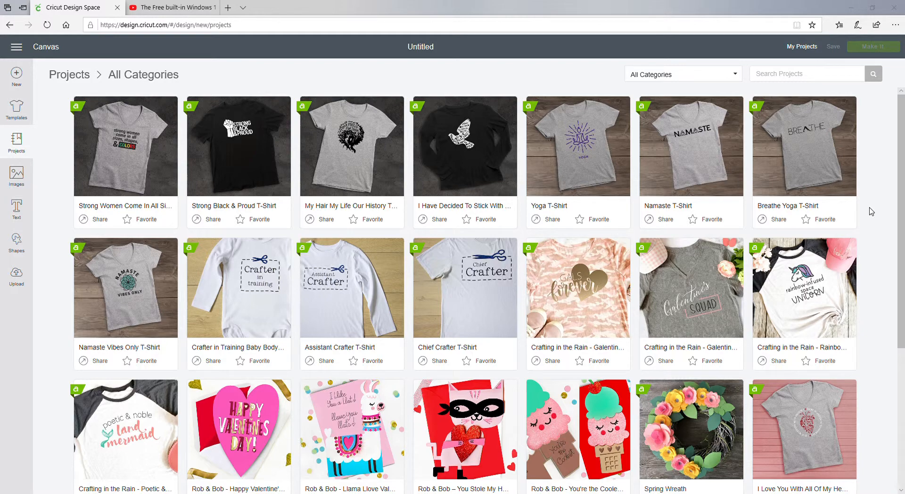
mouse_move(859, 90)
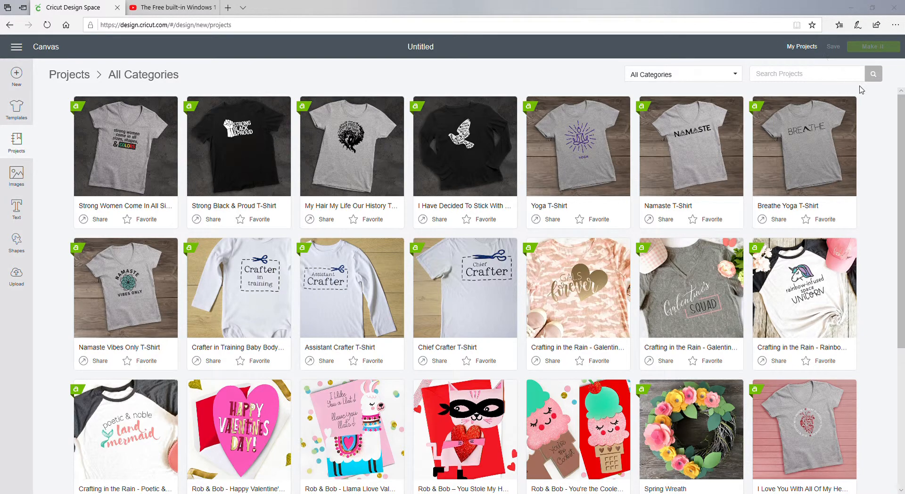
mouse_move(860, 79)
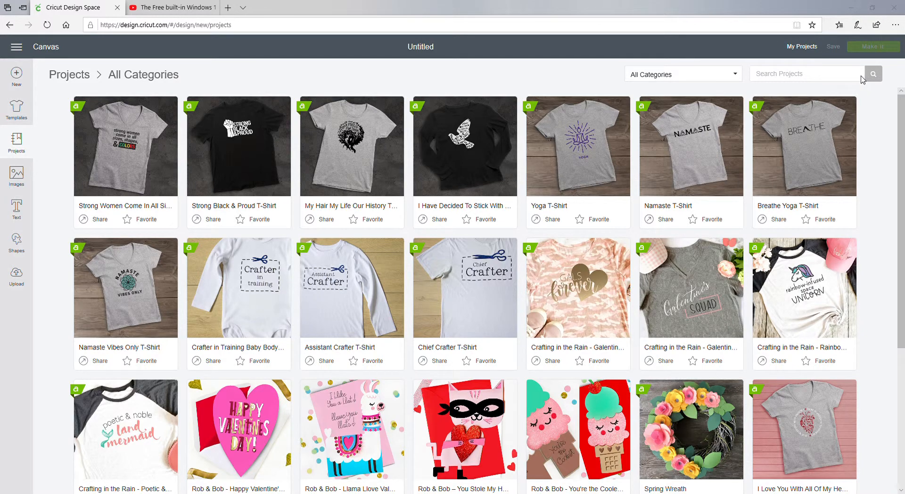